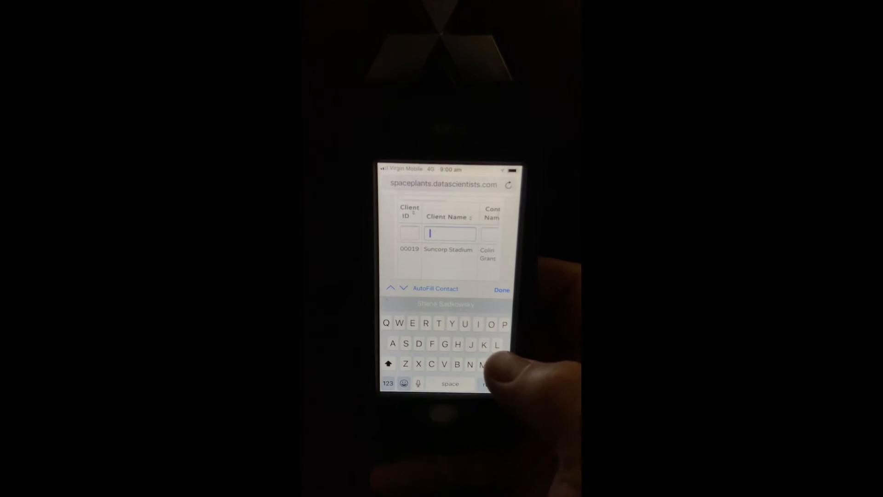
Step: Filter the client list and open the job's Edit Report with its project information and dates
{"action": "type", "text": "e"}
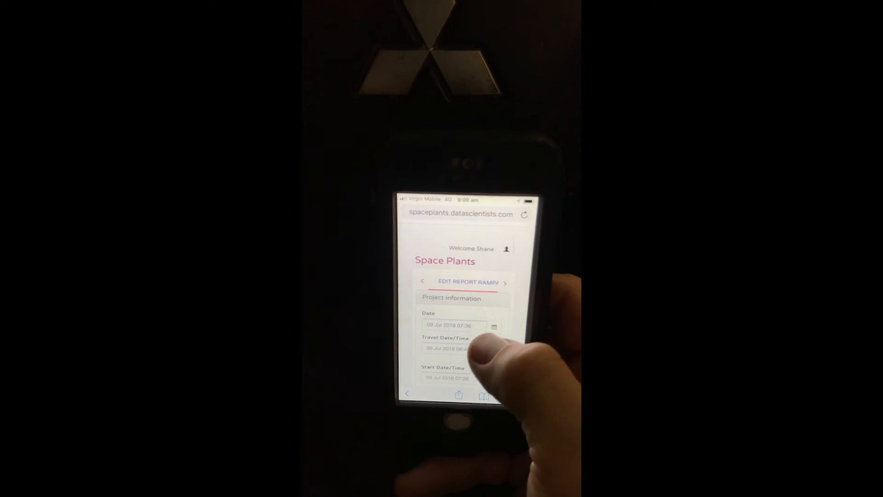
Step: Scroll past the dates, staff, summary and photos to reach the sections area
{"action": "scroll", "scroll_direction": "down", "scroll_amount": 3}
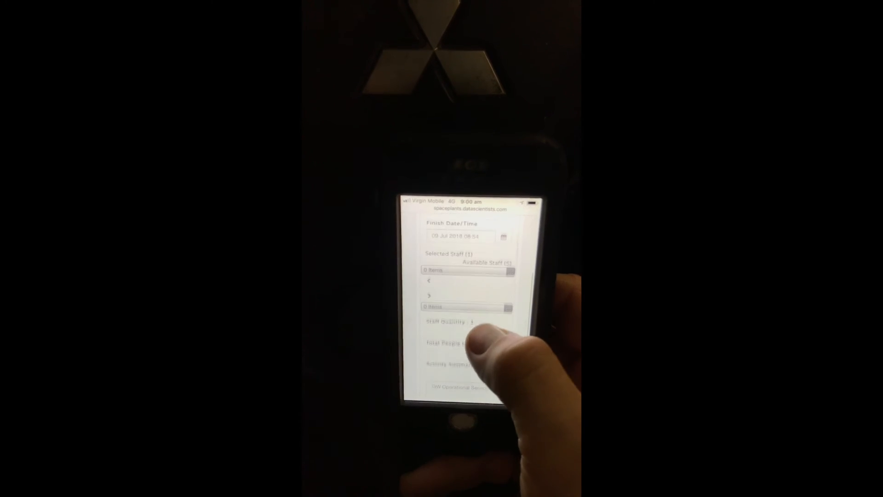
{"action": "scroll", "scroll_direction": "up", "scroll_amount": 3}
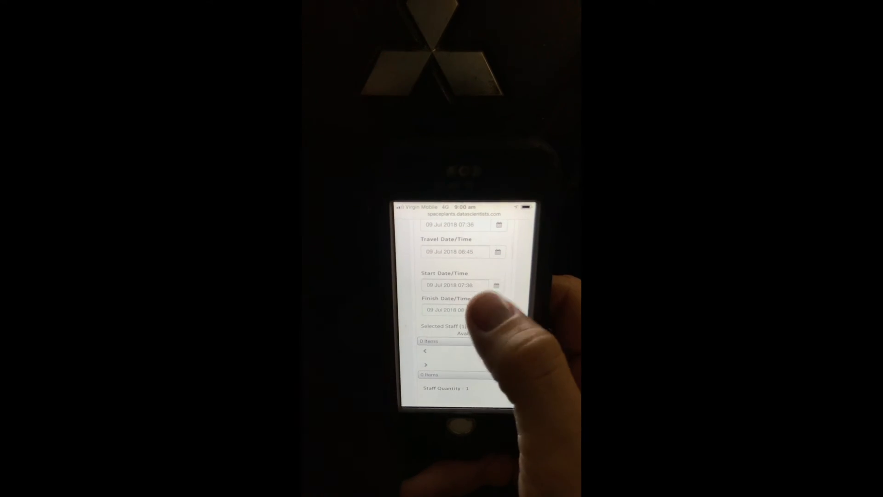
{"action": "scroll", "scroll_direction": "down", "scroll_amount": 3}
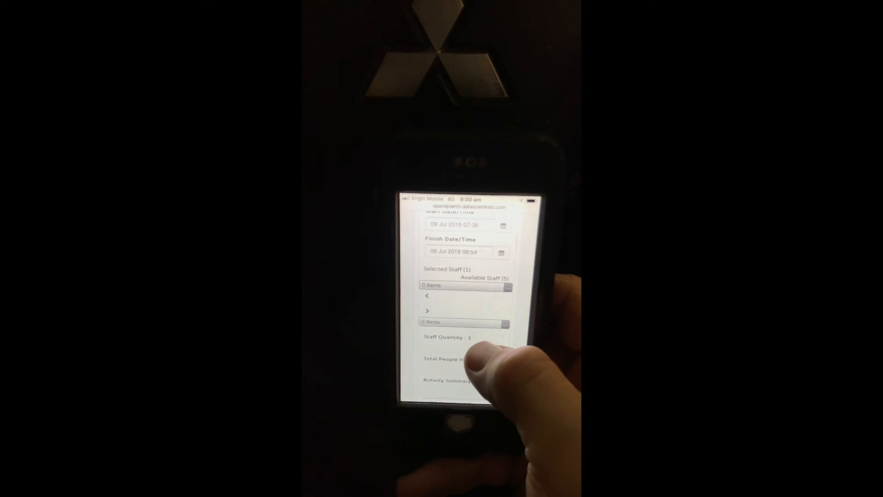
{"action": "scroll", "scroll_direction": "down", "scroll_amount": 3}
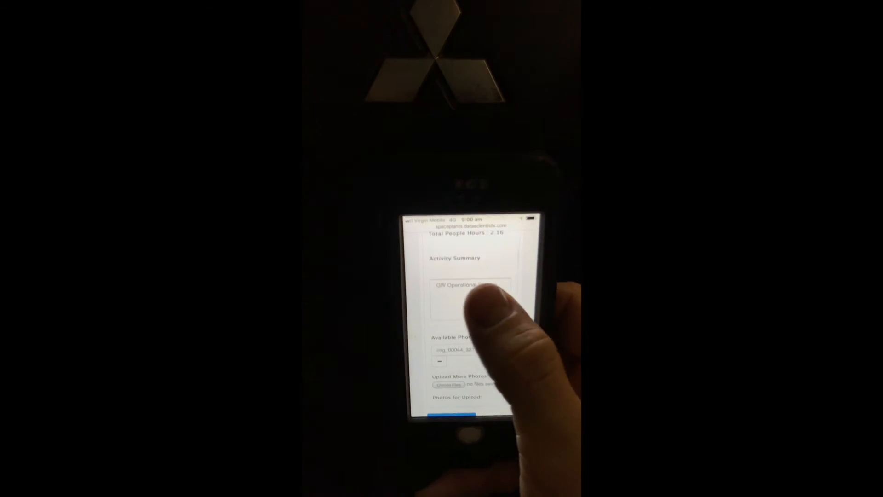
{"action": "scroll", "scroll_direction": "down", "scroll_amount": 3}
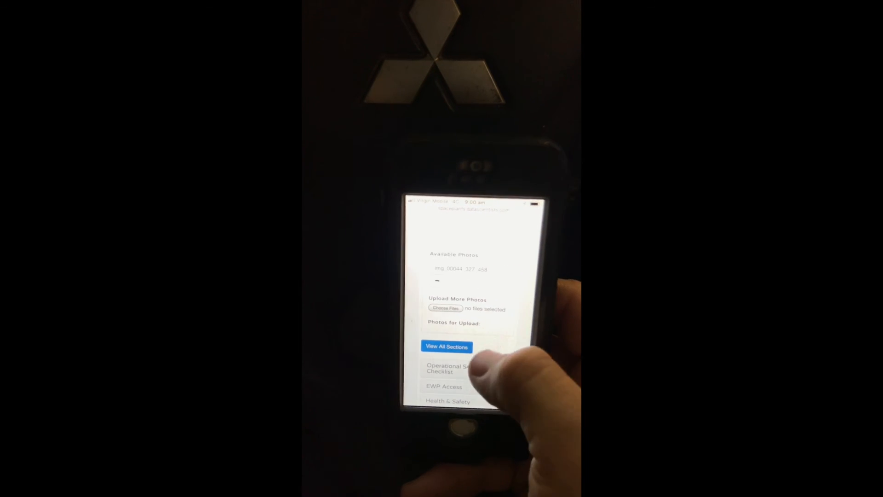
Step: Expand all sections via View All Sections and review the service checklist and general activities
{"action": "left_click", "coordinate": [447, 346]}
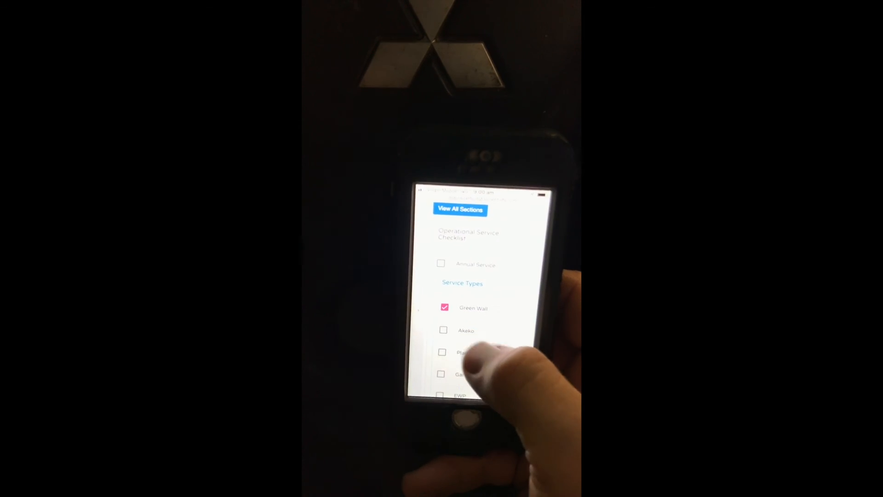
{"action": "scroll", "scroll_direction": "down", "scroll_amount": 3}
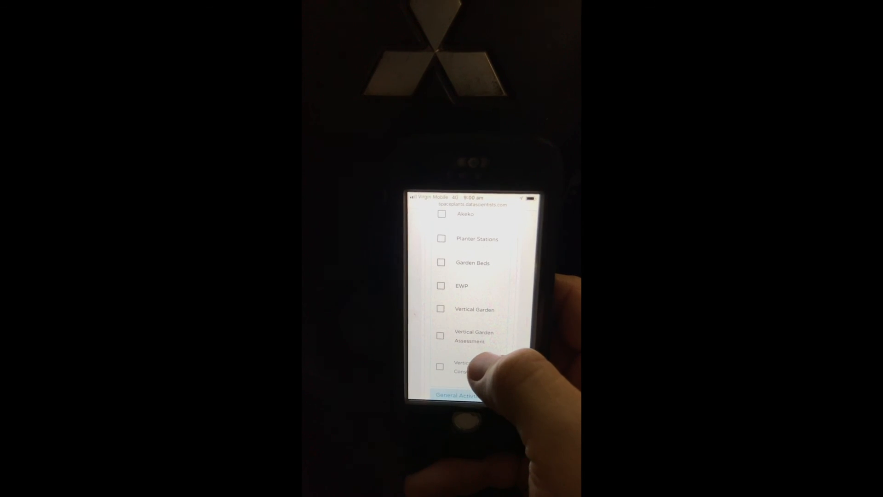
{"action": "scroll", "scroll_direction": "down", "scroll_amount": 3}
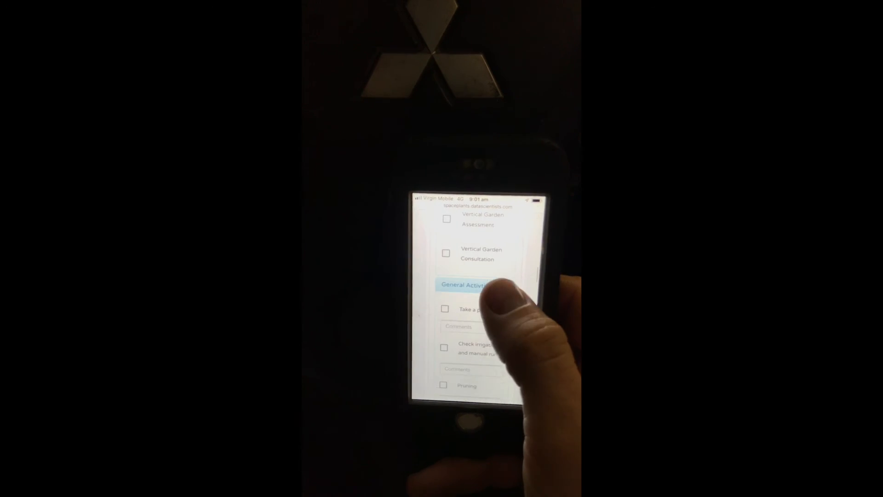